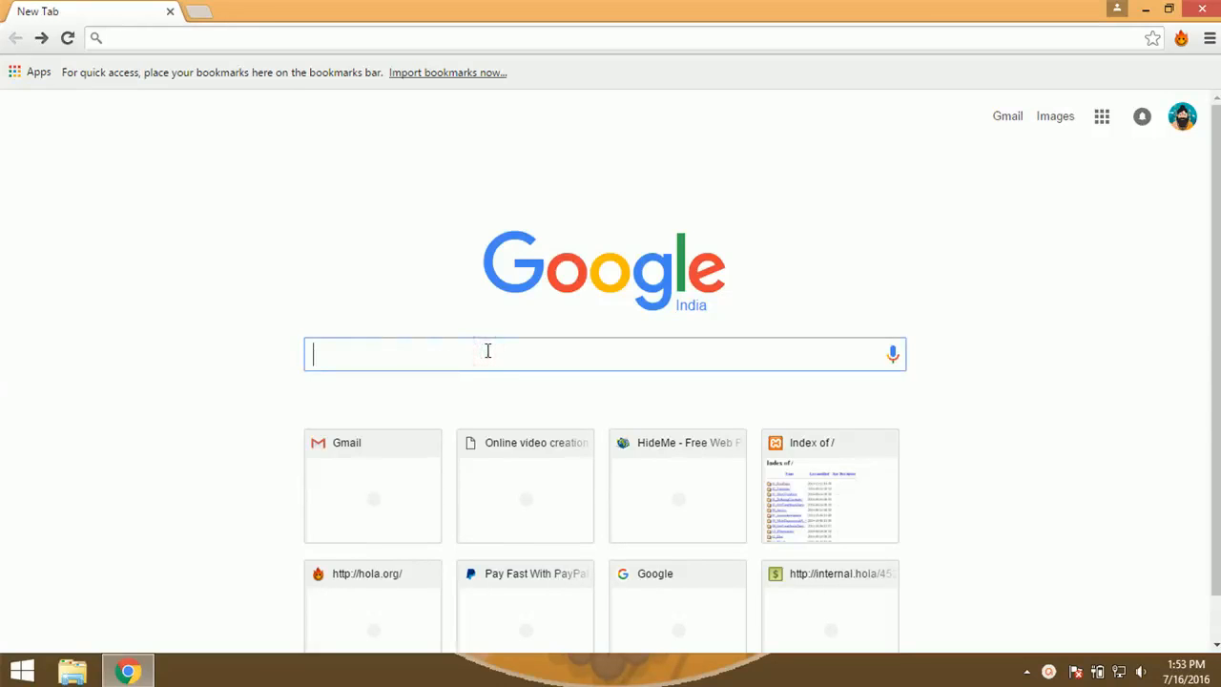
- Enter 'fastboot drivers for', trying Nexus 6P and HTC, then pick the Lenovo A6000 suggestion
text(fastboot drivers for Nexus 6P)
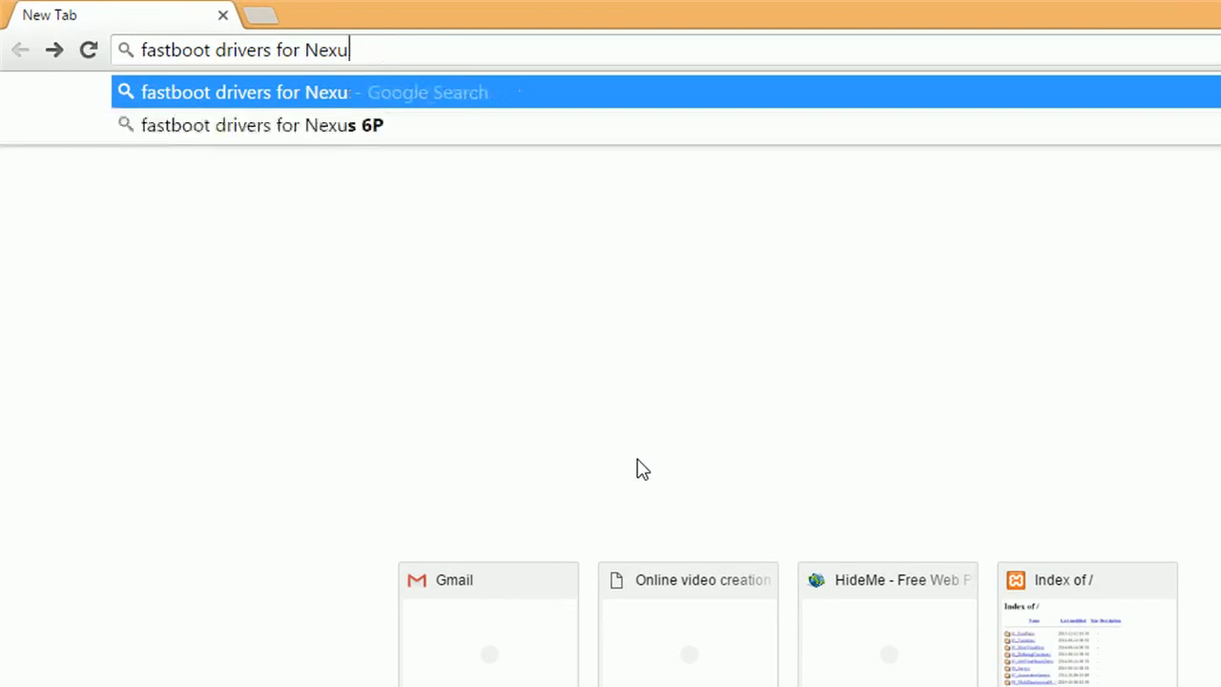
key(Backspace)
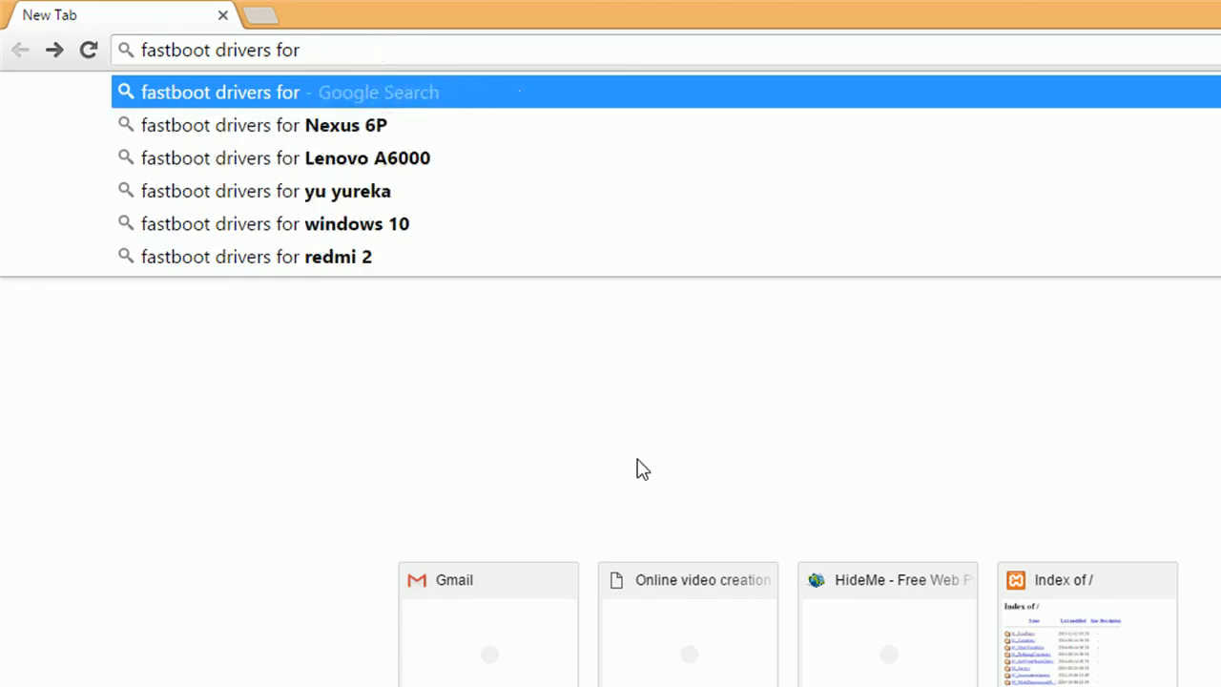
text(HTC)
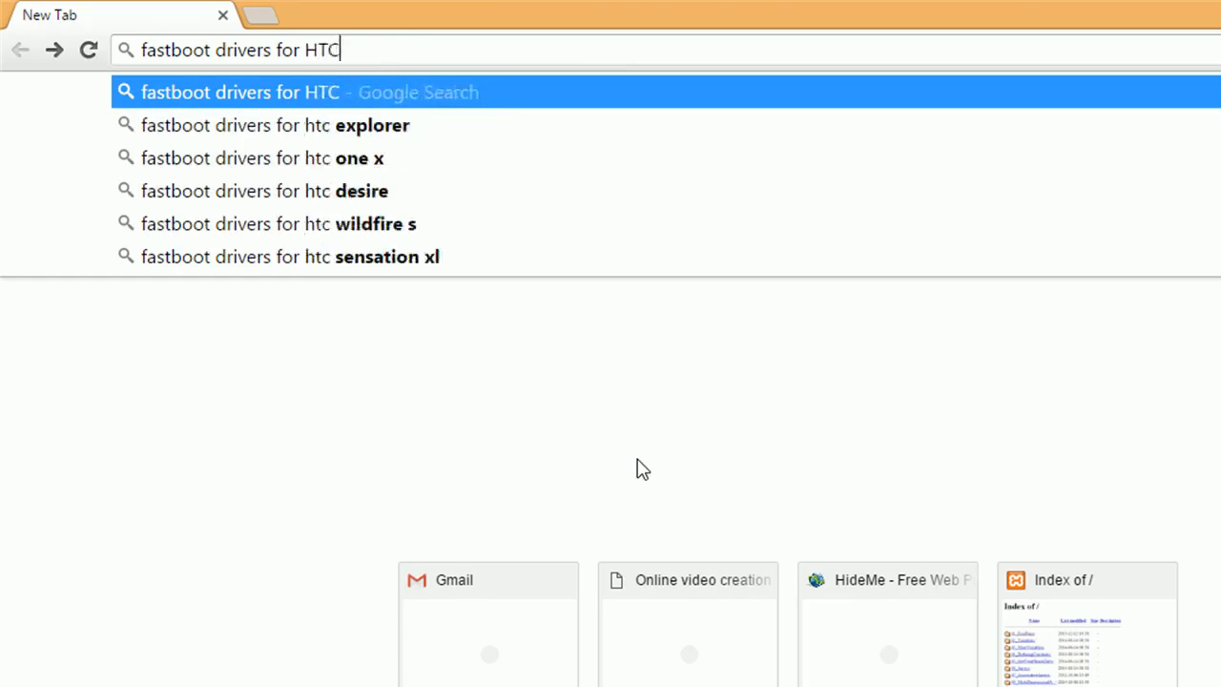
key(Backspace)
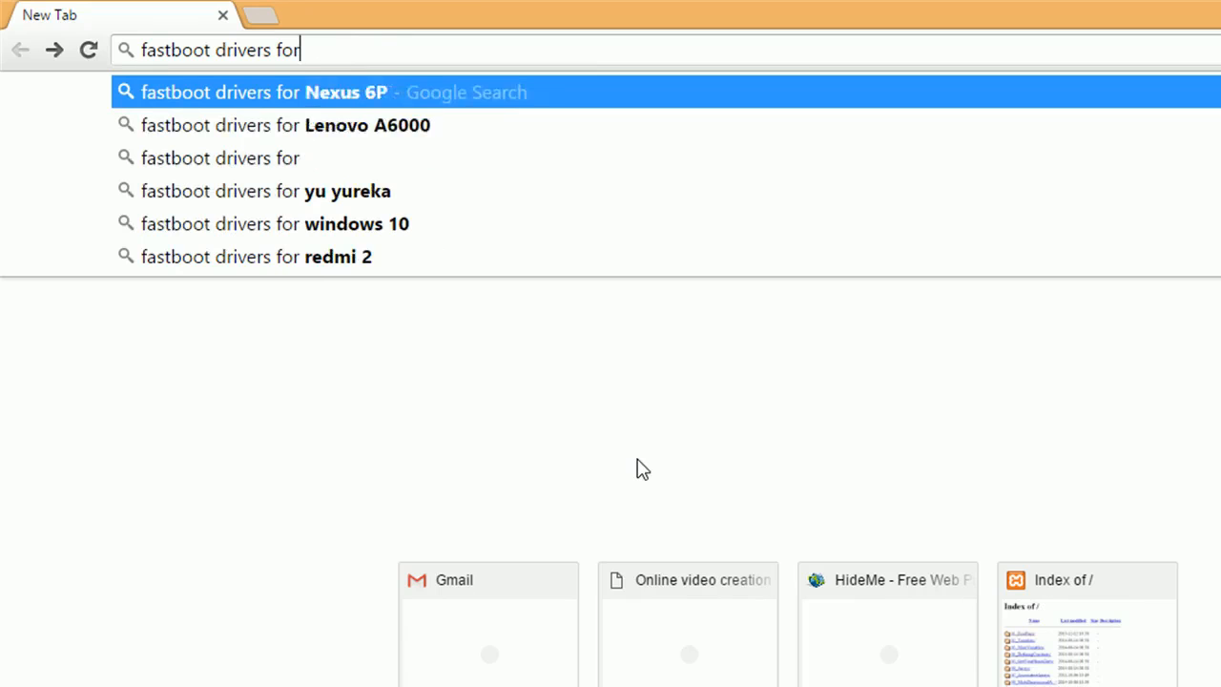
key(Down)
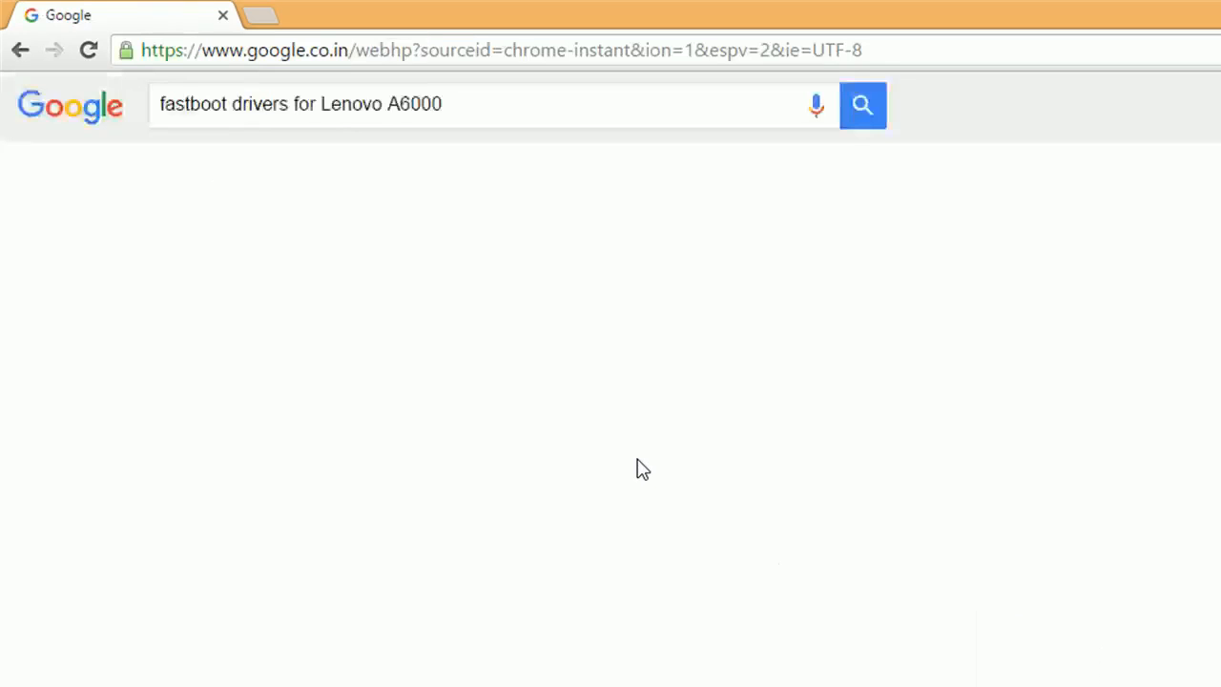
- Load the Lenovo A6000 fastboot driver results and select 'fastboot drivers' for replacement
click(863, 105)
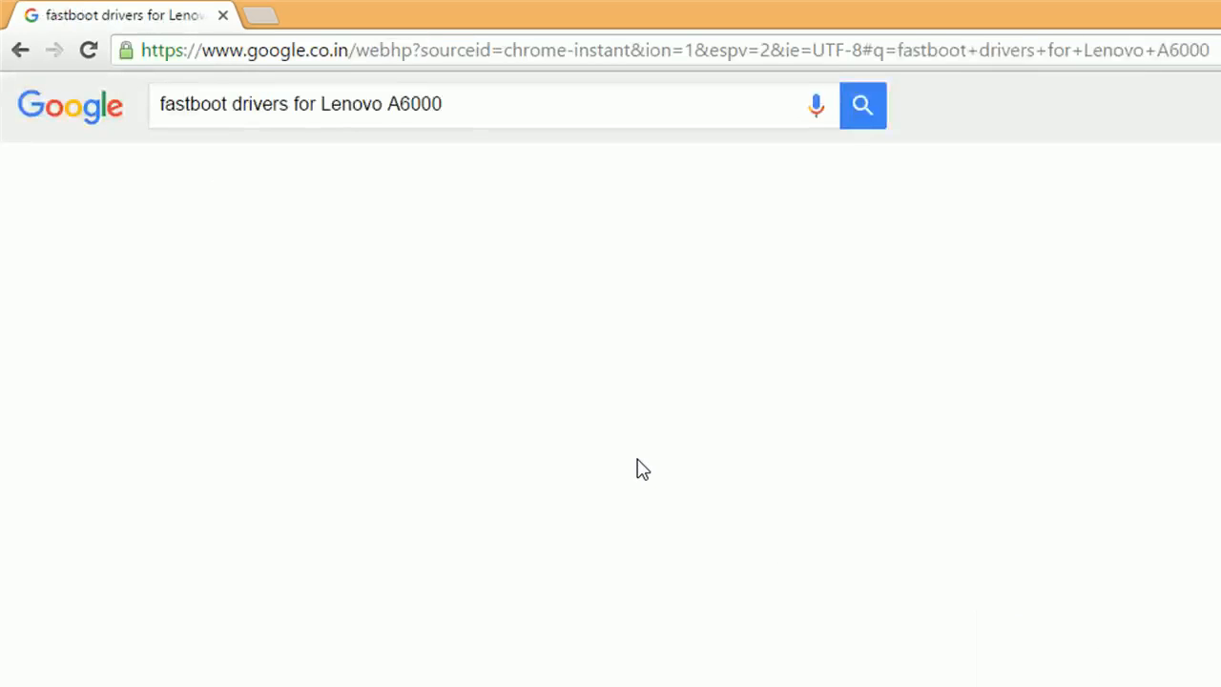
click(863, 105)
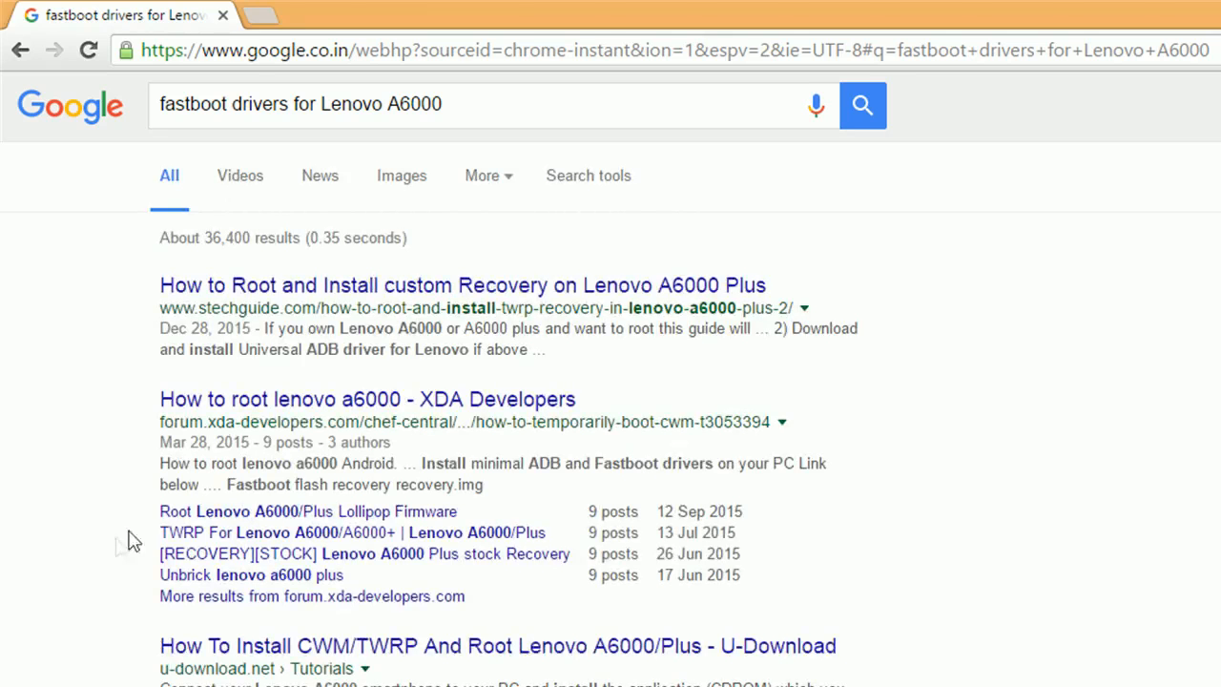
mouse_move(372, 422)
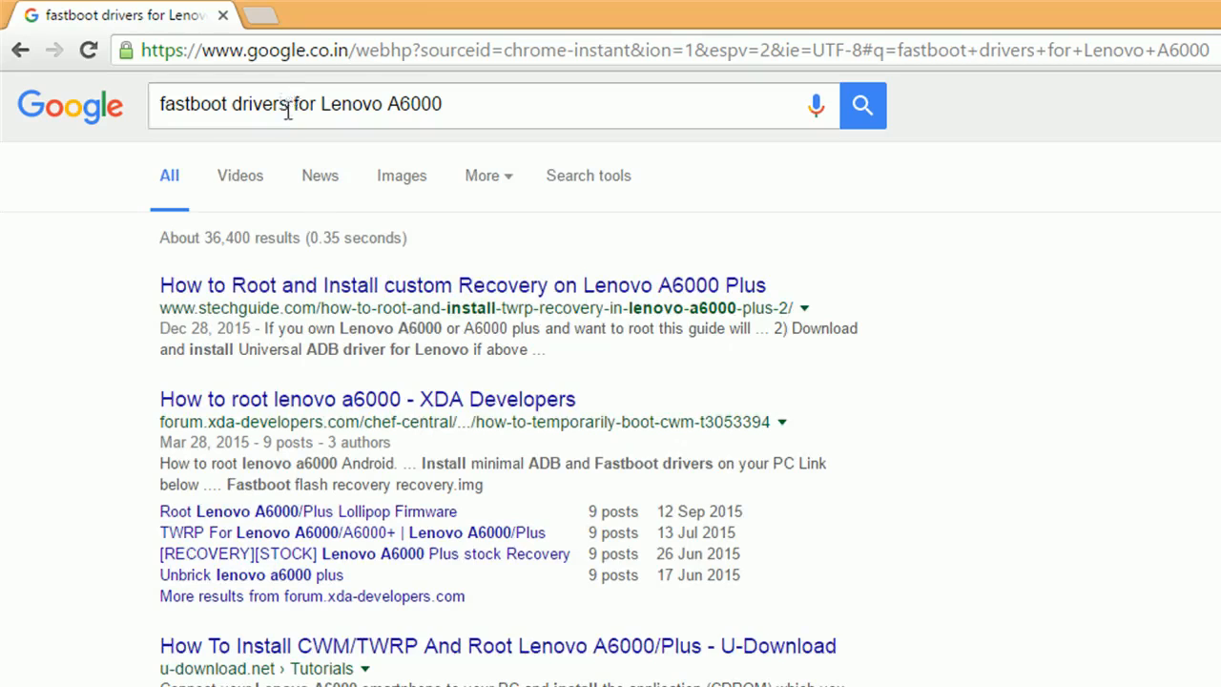
double_click(251, 103)
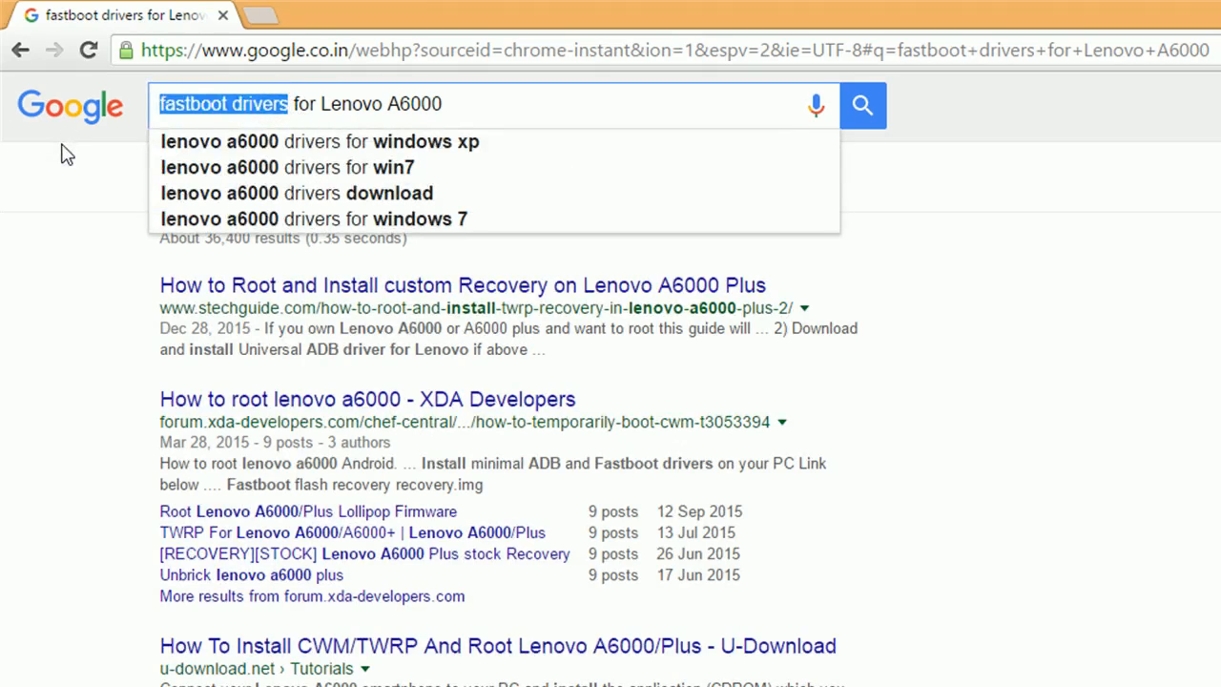
- Search 'twrp for Lenovo A6000', then change the query to 'twrp for one plus 3' and run it
text(twrp)
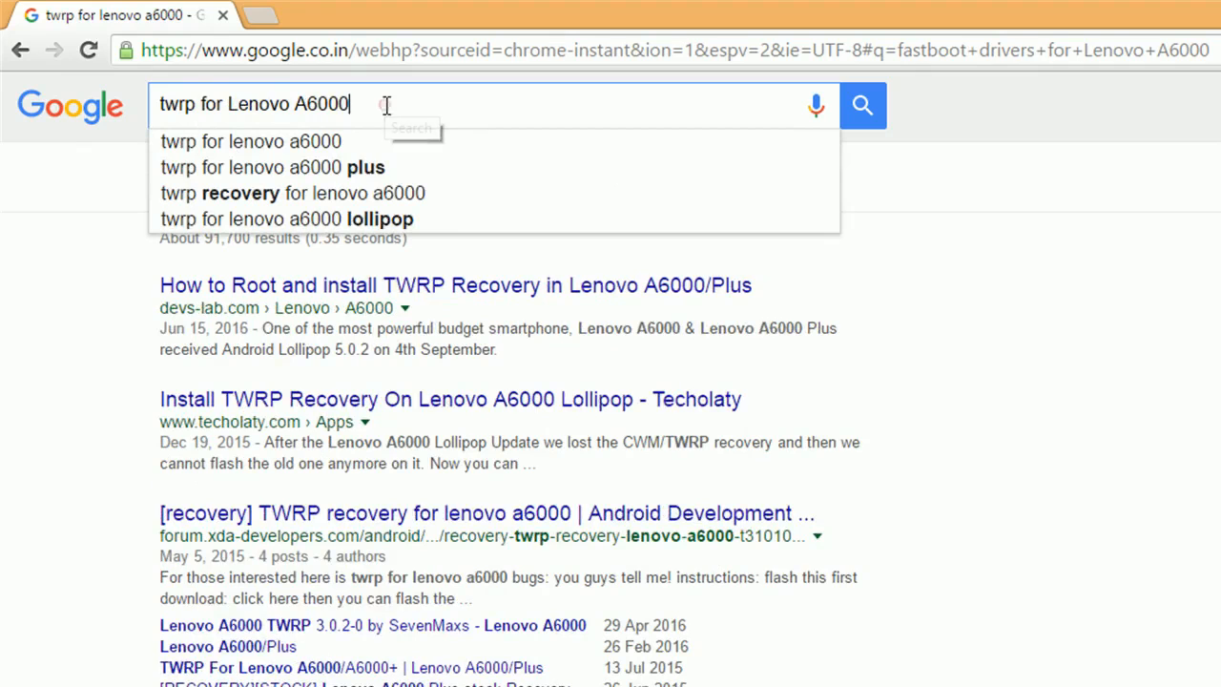
mouse_move(293, 422)
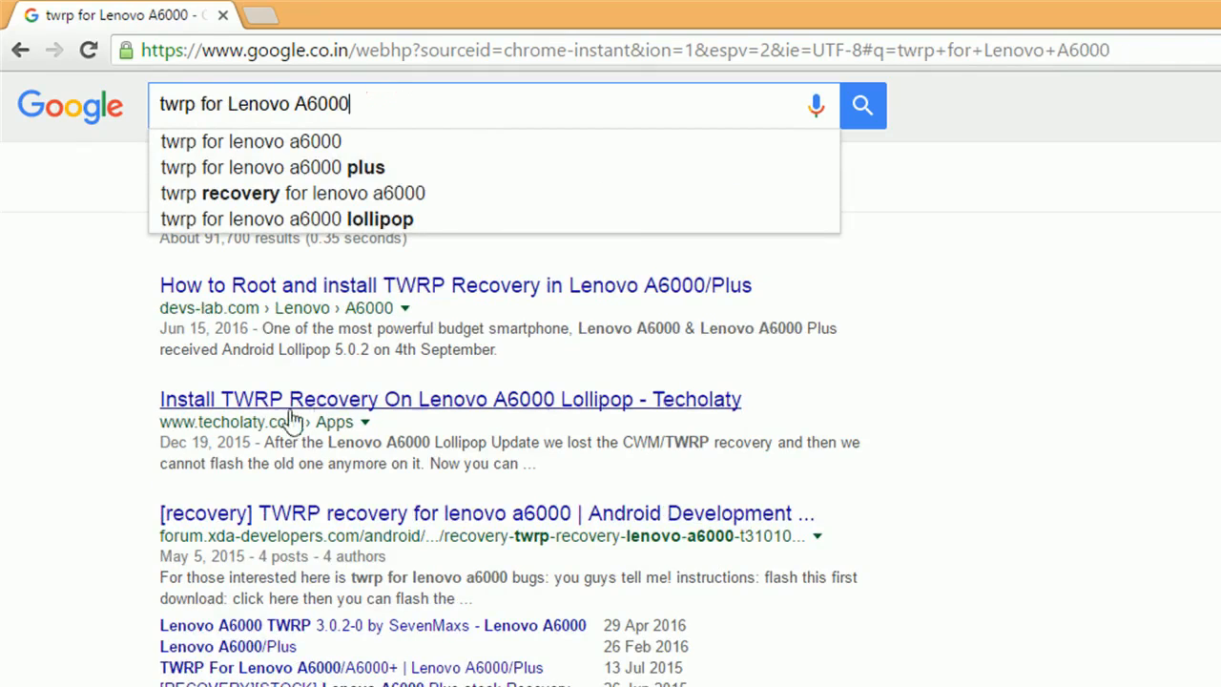
click(328, 103)
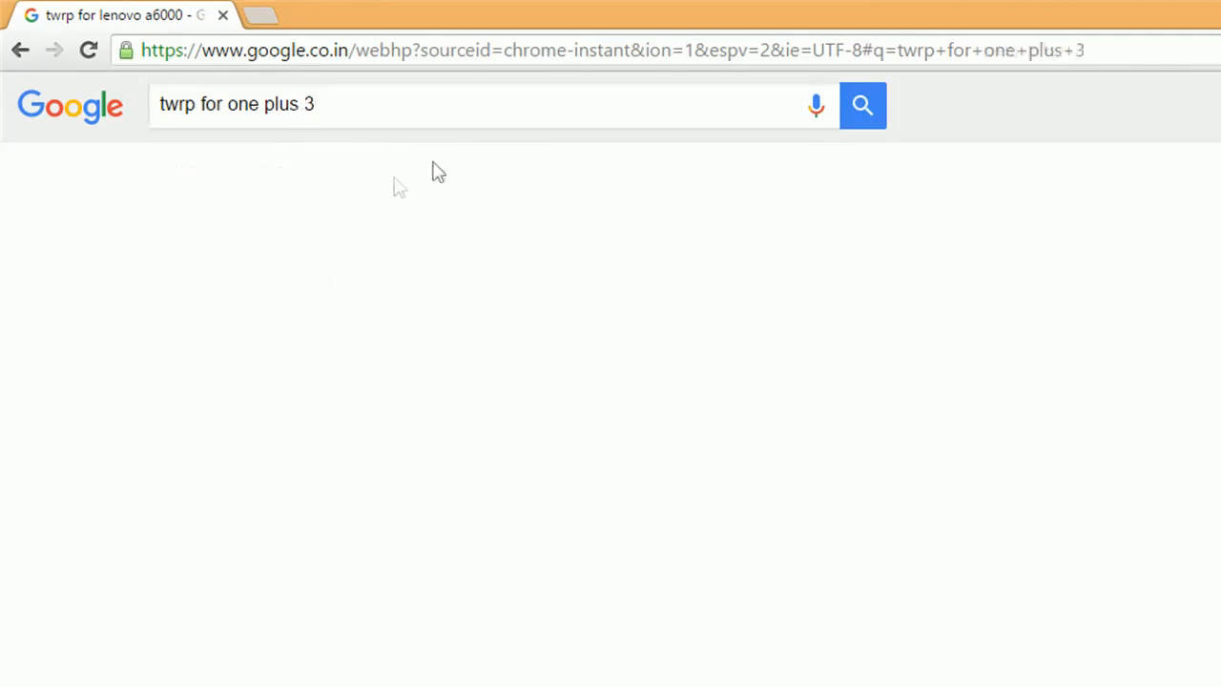
click(862, 105)
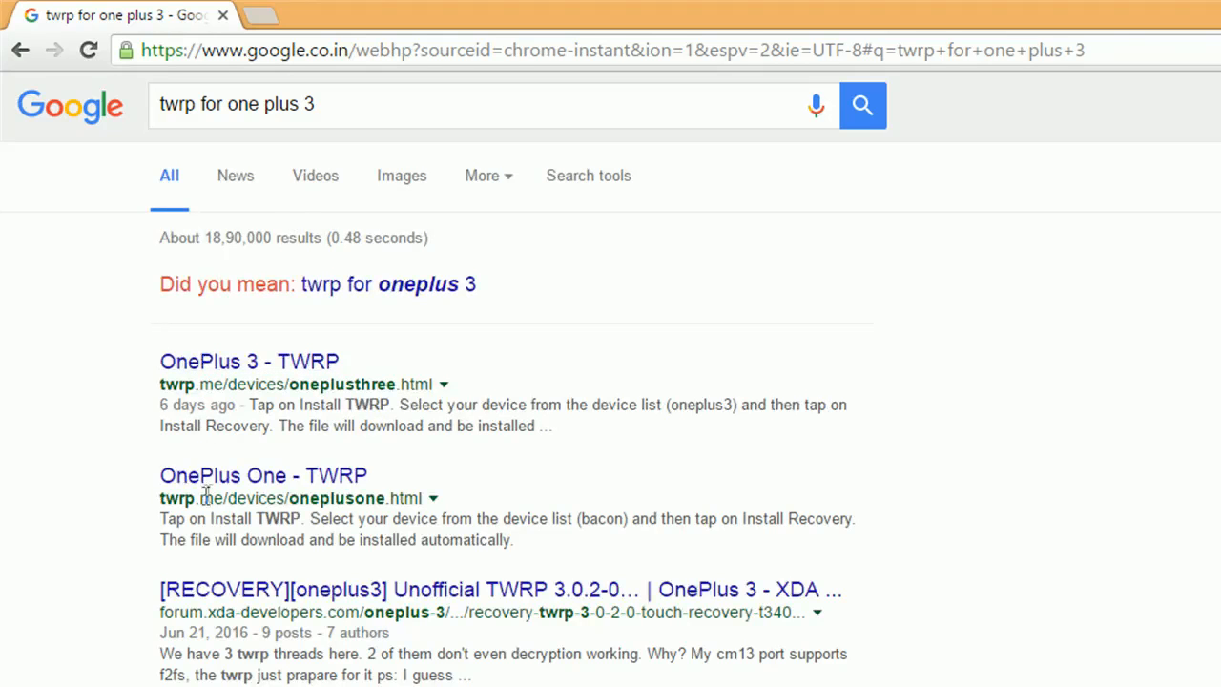
mouse_move(297, 35)
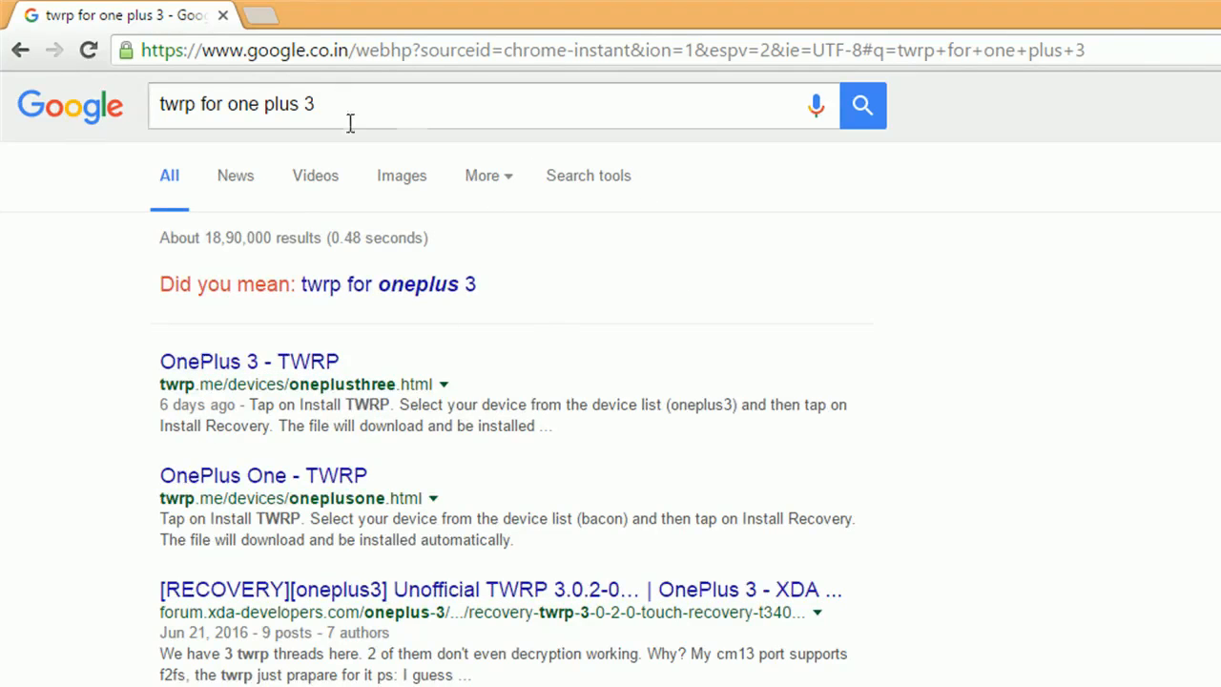
- Search 'how to boot oneplus 3 into fastboot'
text(how to)
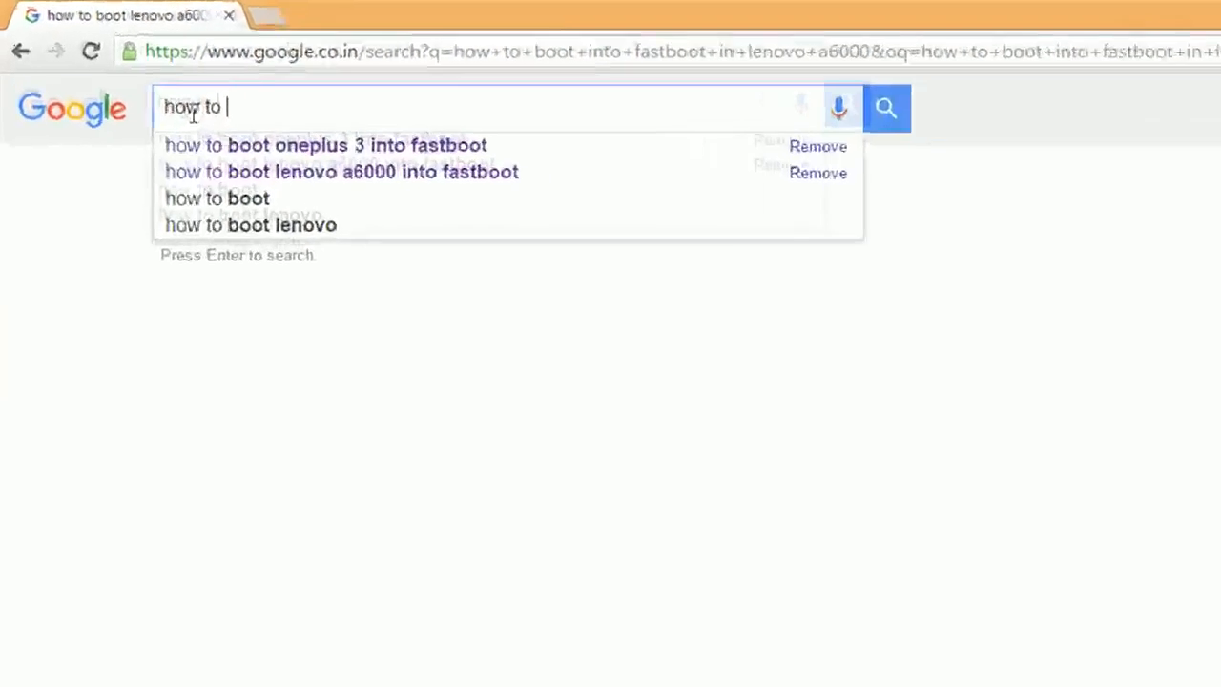
text(boot oneeplus 3 into)
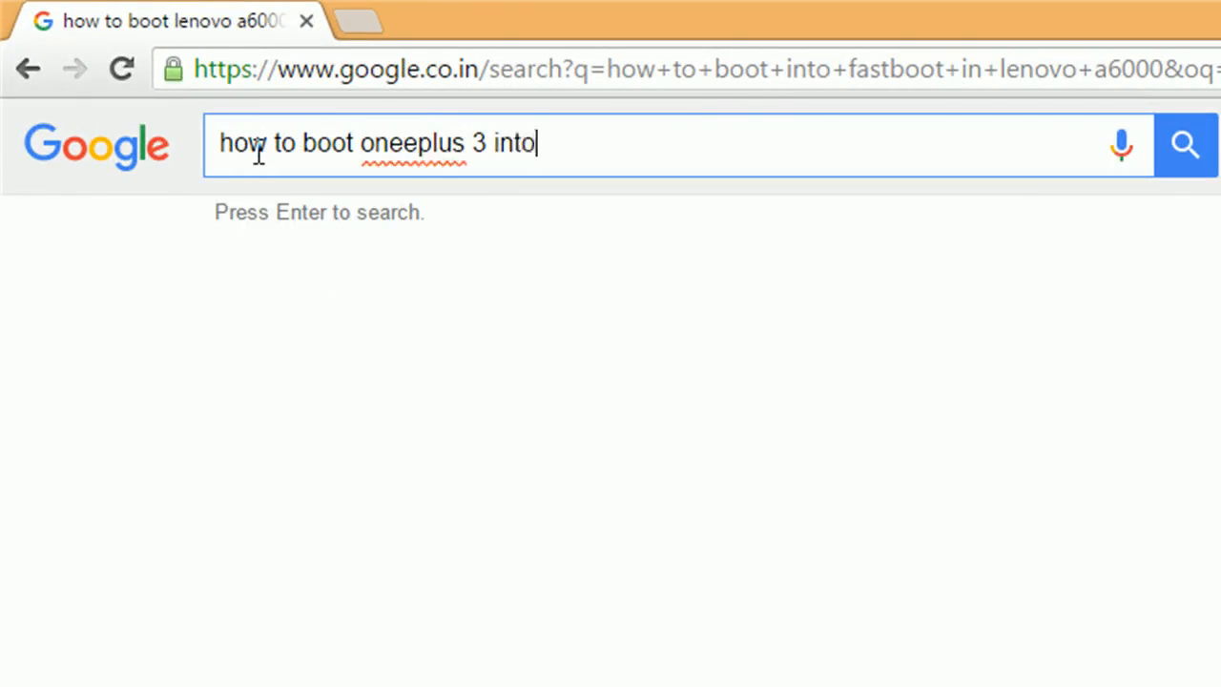
text(fastboot)
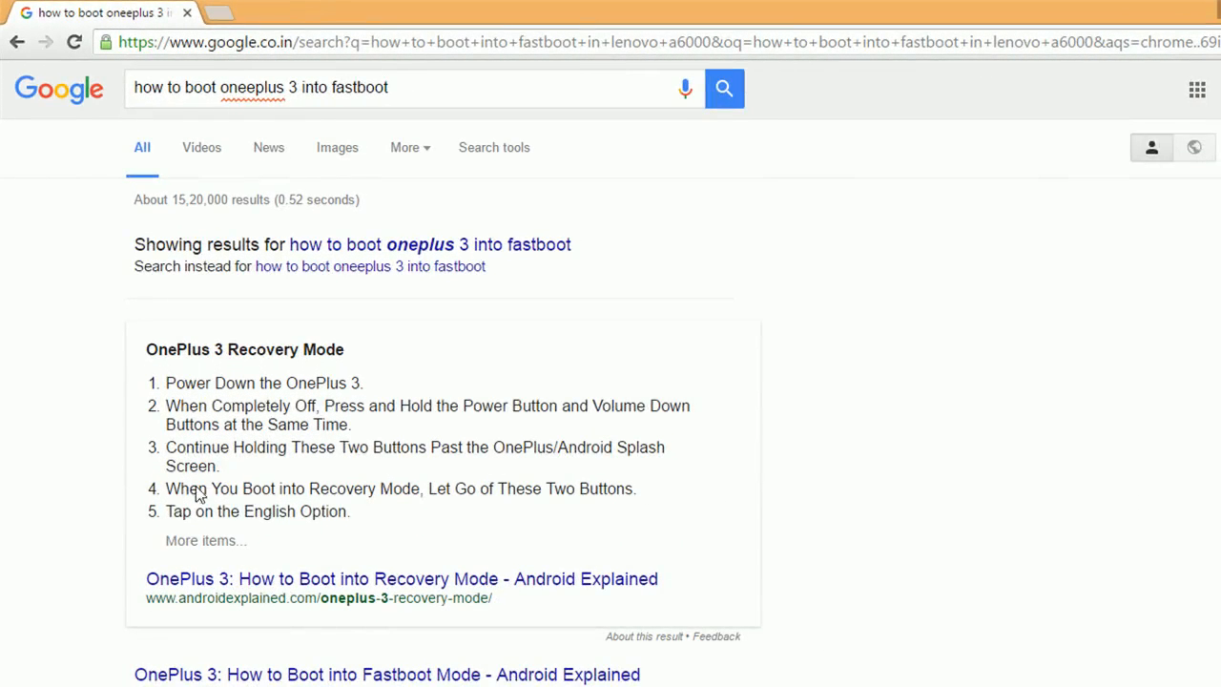
mouse_move(429, 244)
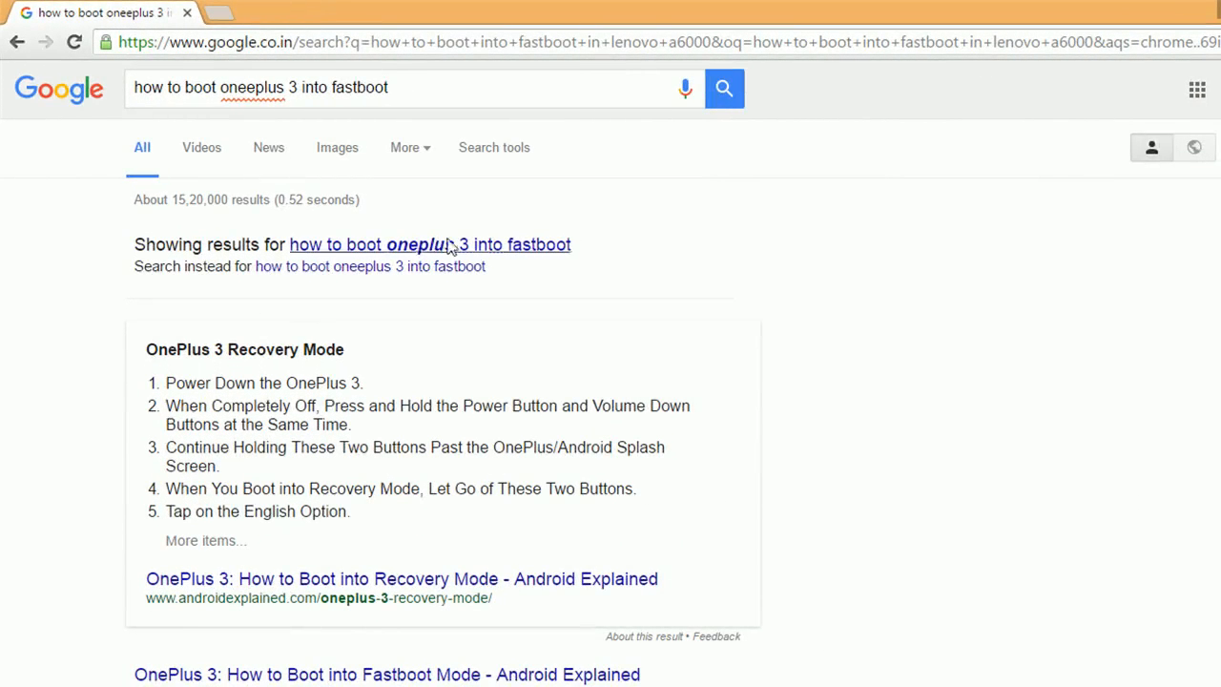
- Replace the phone name in the query with 'redmi note 3'
click(287, 88)
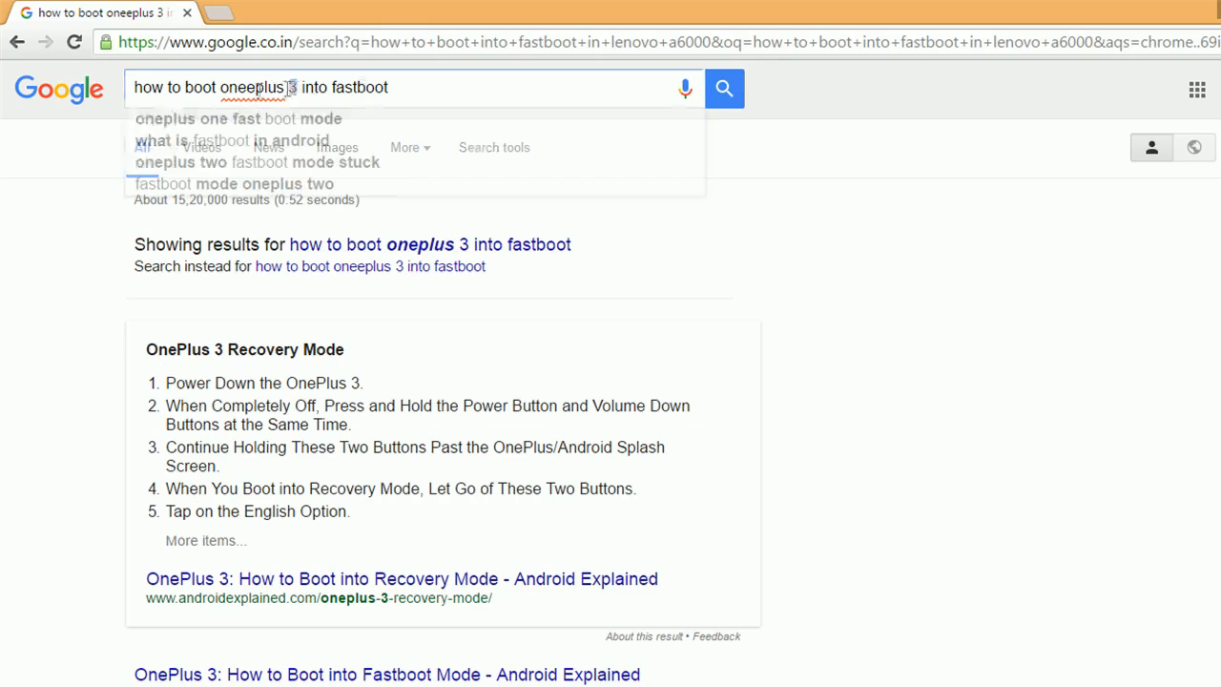
text(redmi)
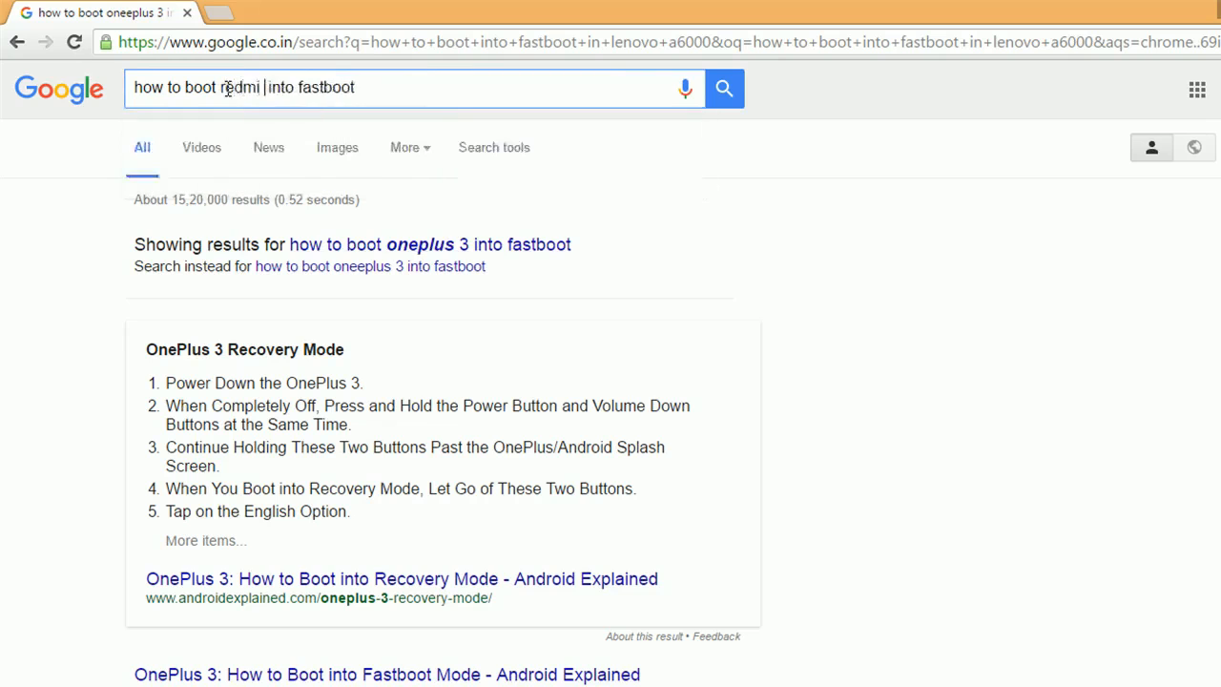
text(note 3)
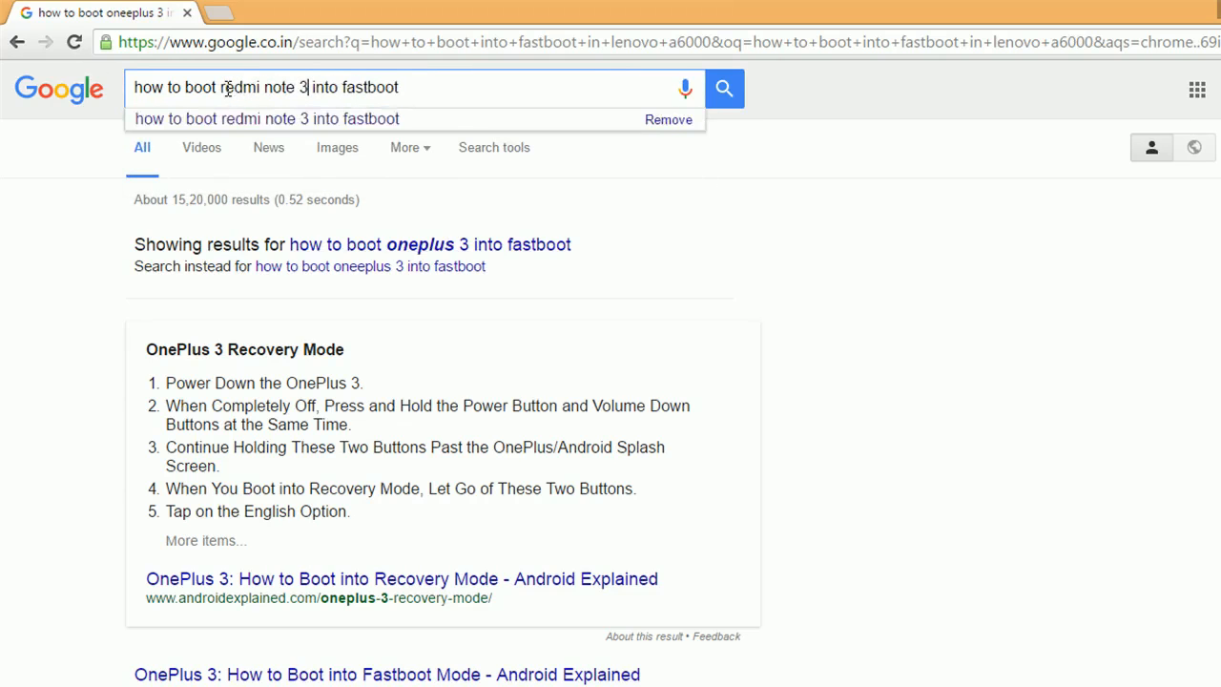
- Run the Redmi Note 3 fastboot search, highlight the Step 2 bootloader snippet, then start editing the phone name
click(267, 118)
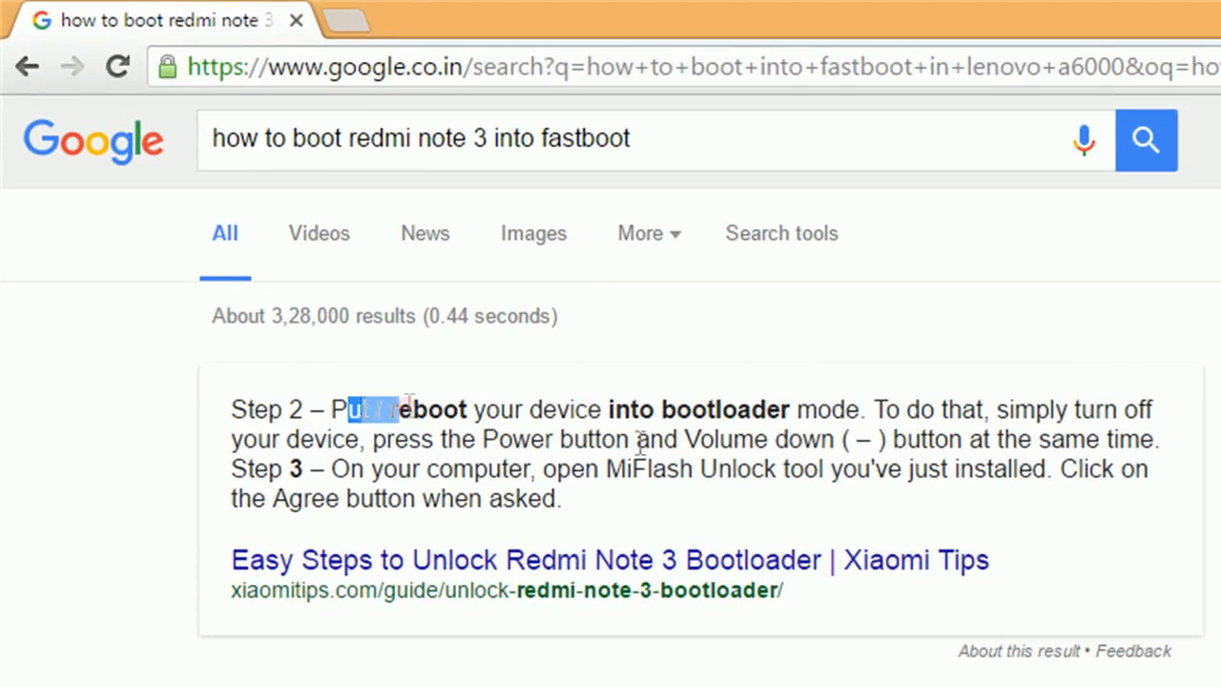
drag(344, 408, 1027, 439)
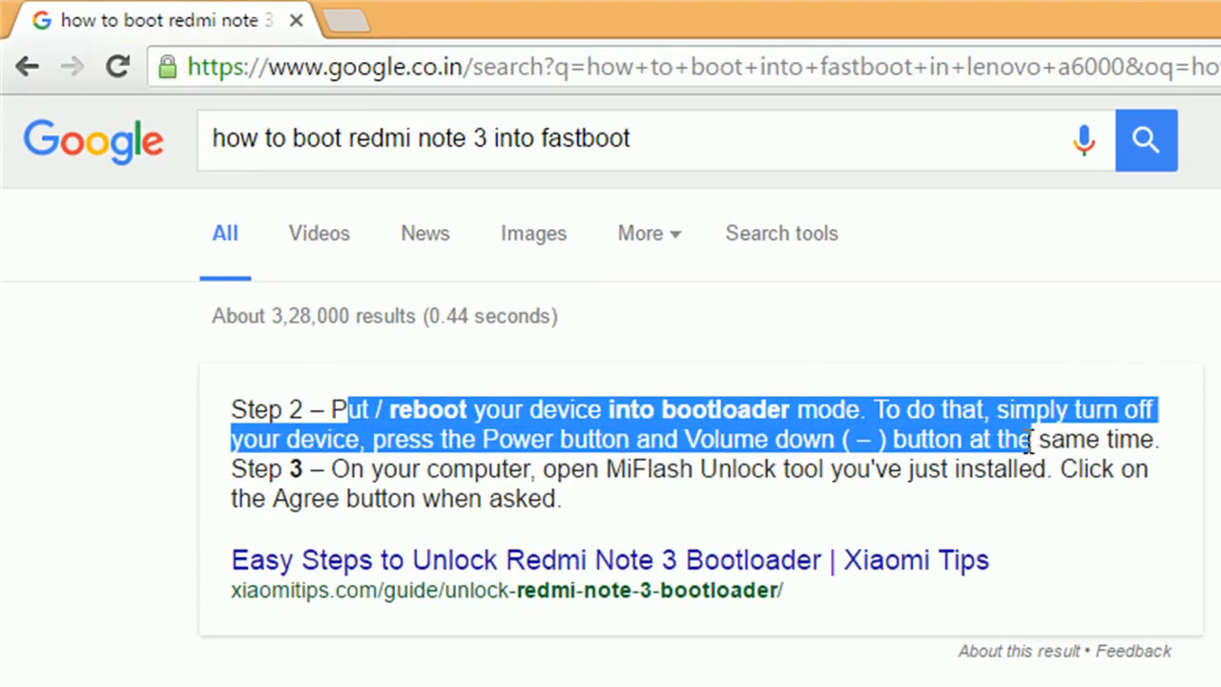
click(486, 137)
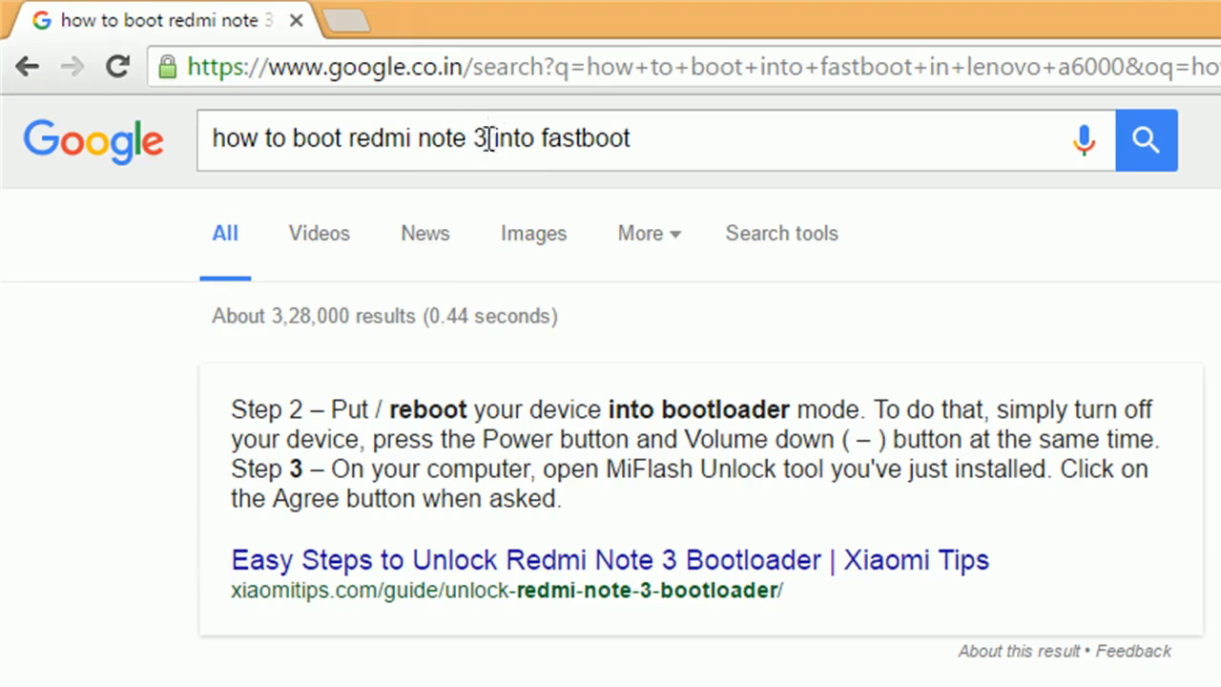
click(479, 138)
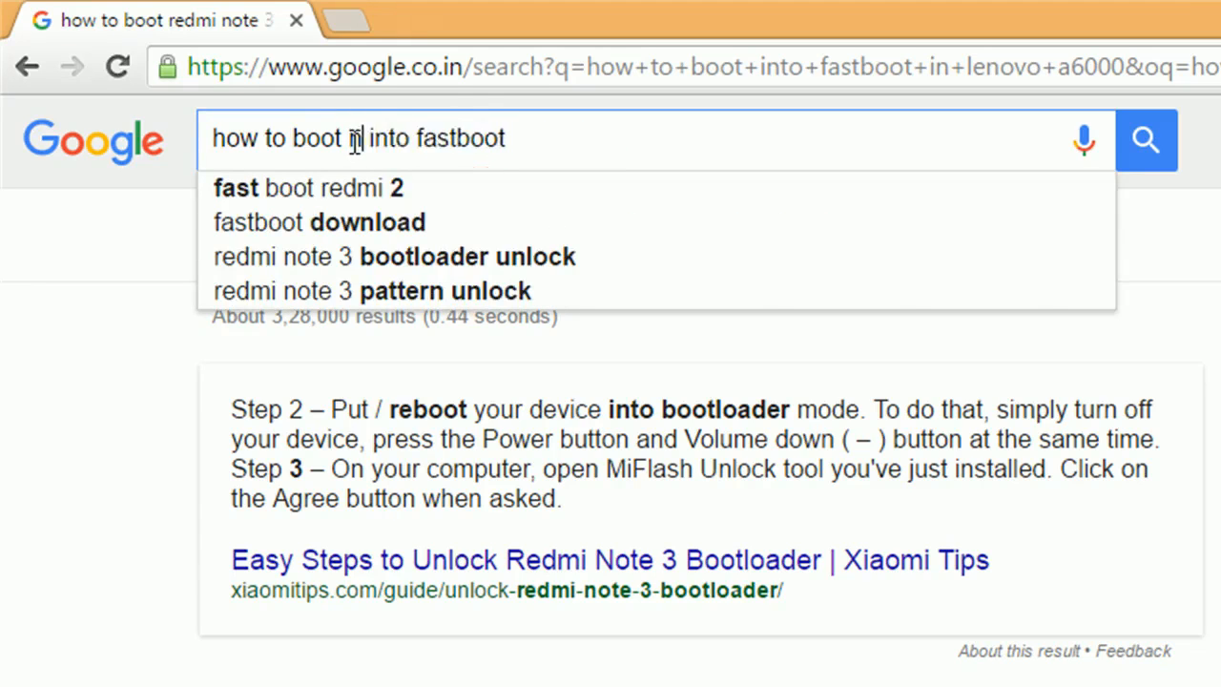
- Check the Nexus 6P fastboot steps, then search 'how to boot lenovo a6000 into fastboot'
text(nexus 6p)
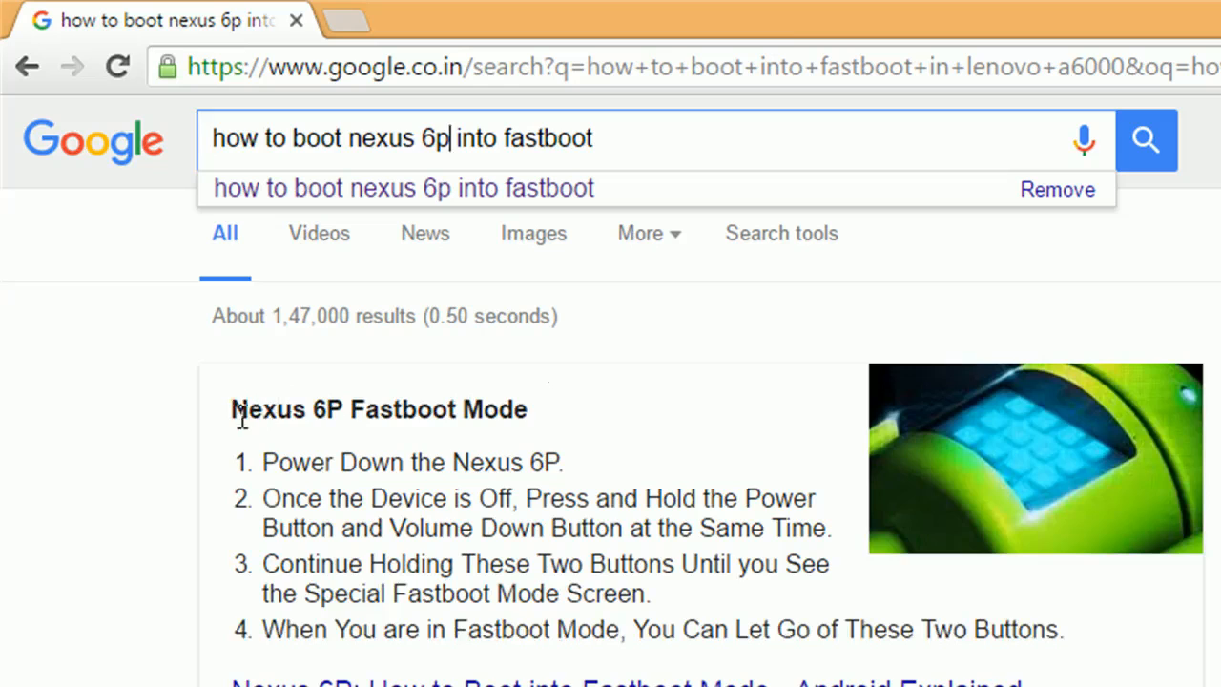
drag(230, 408, 511, 408)
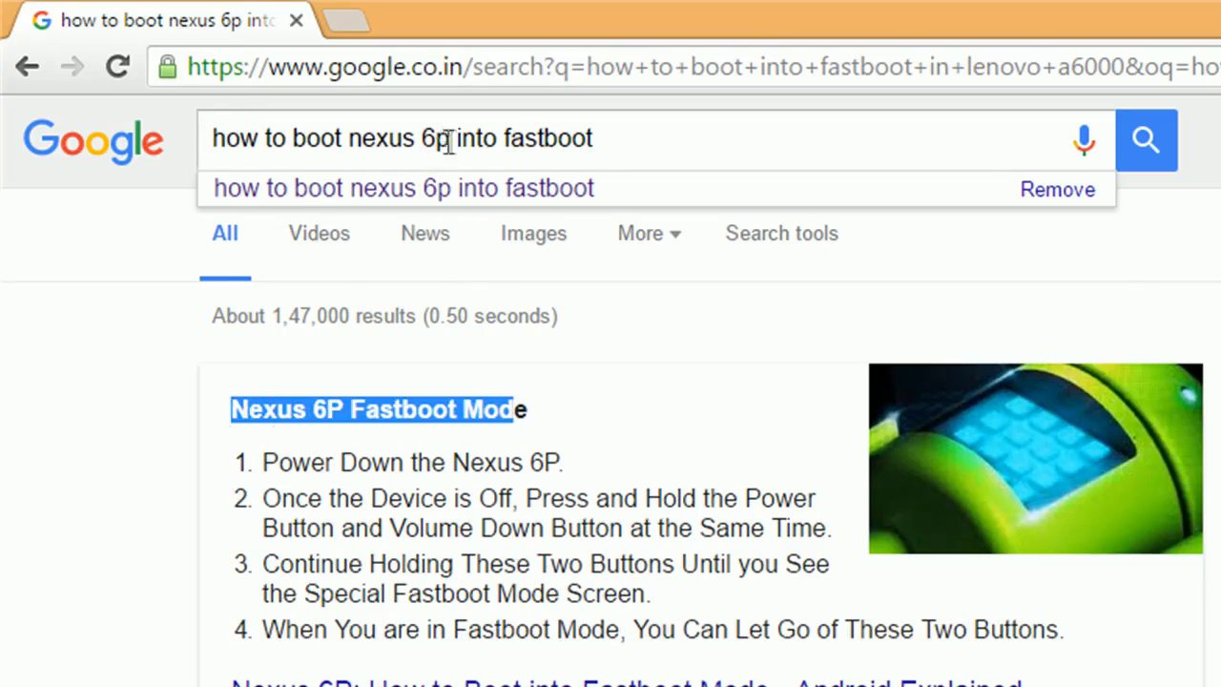
double_click(401, 138)
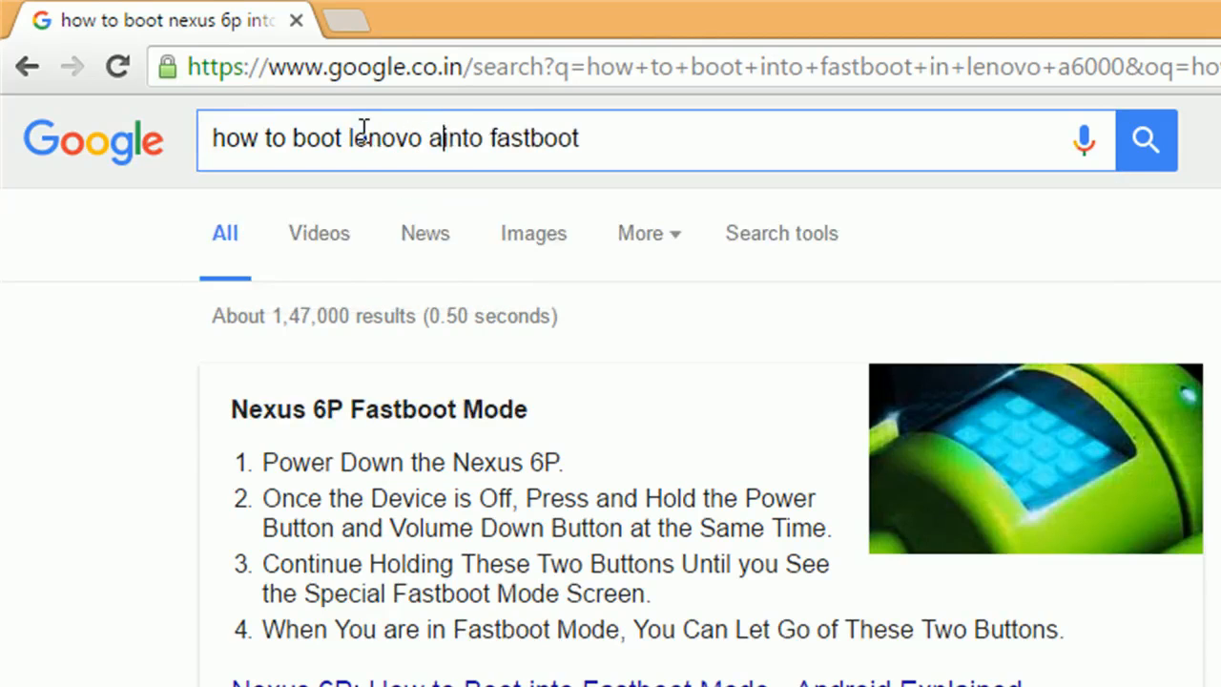
text(6000)
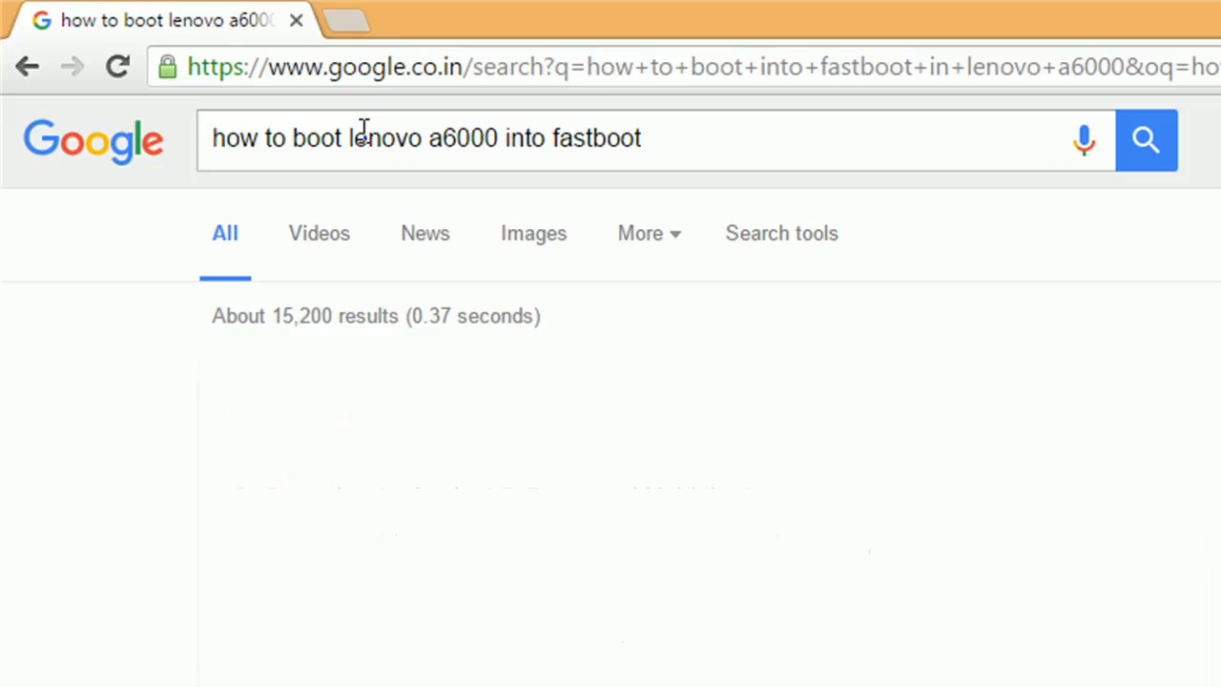
click(1145, 141)
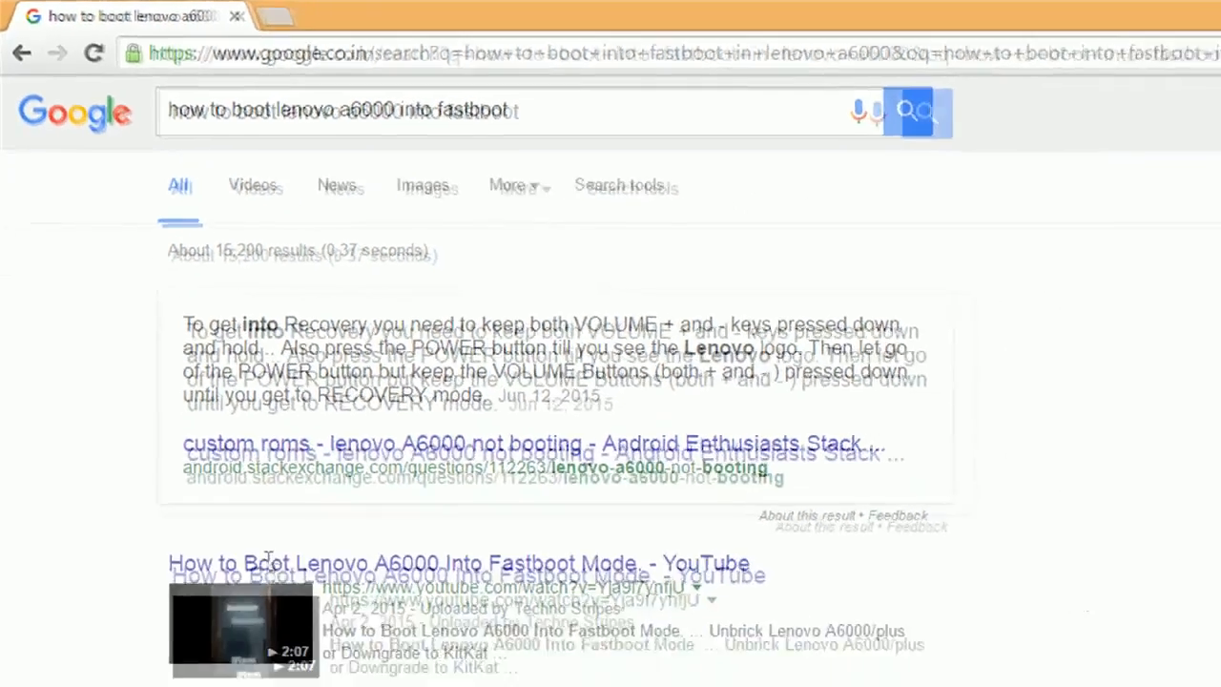